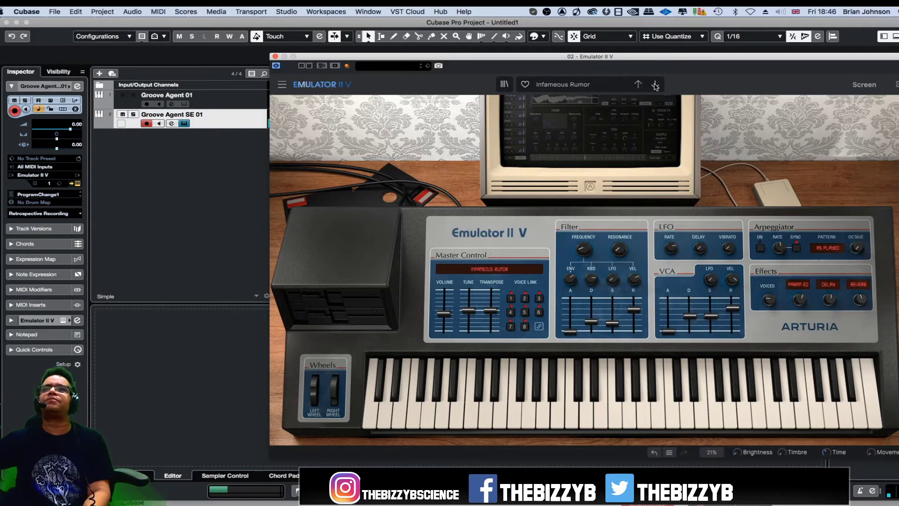
Step: Step through Emulator II V presets to Marcato Strings and mark it with the heart
{"action": "left_click", "coordinate": [638, 84]}
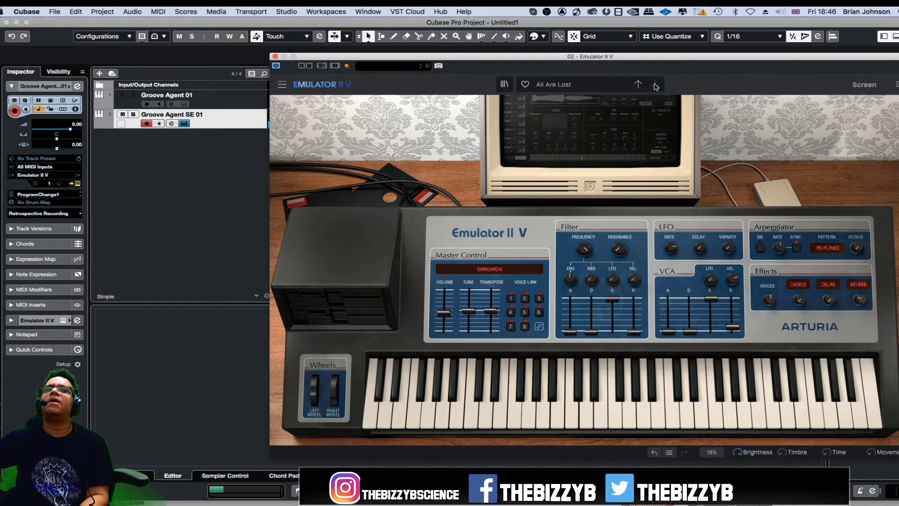
{"action": "left_click", "coordinate": [654, 84]}
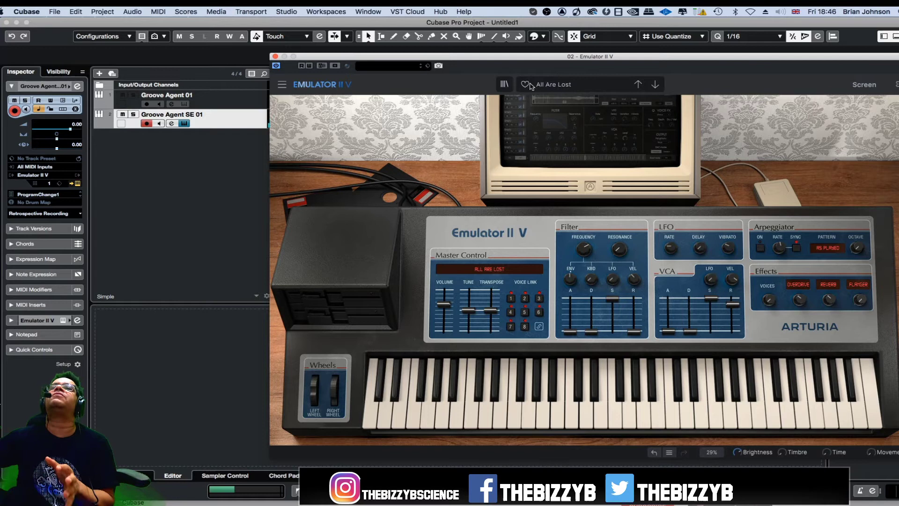
{"action": "left_click", "coordinate": [654, 85]}
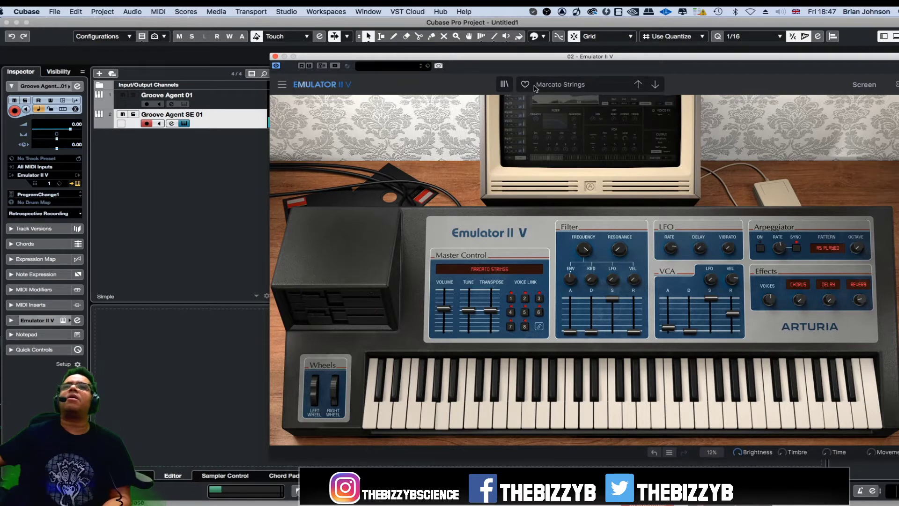
{"action": "left_click", "coordinate": [522, 84]}
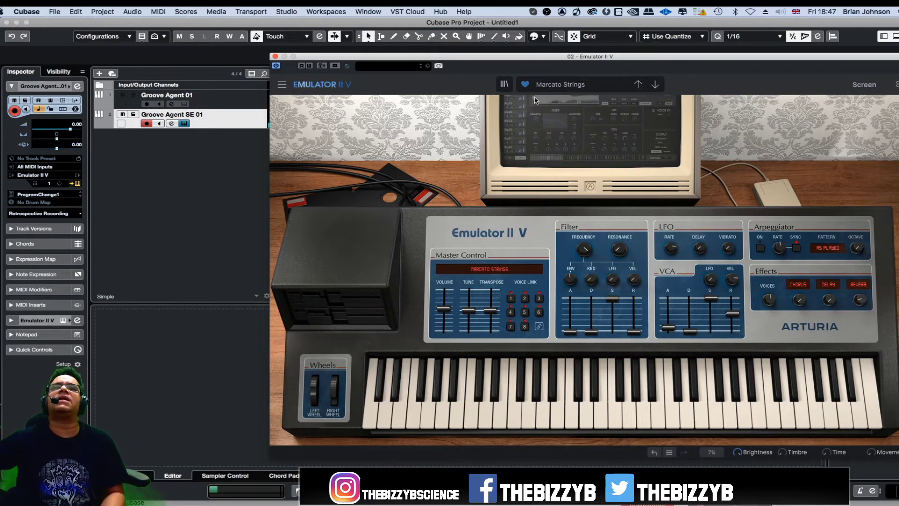
{"action": "left_click", "coordinate": [275, 57]}
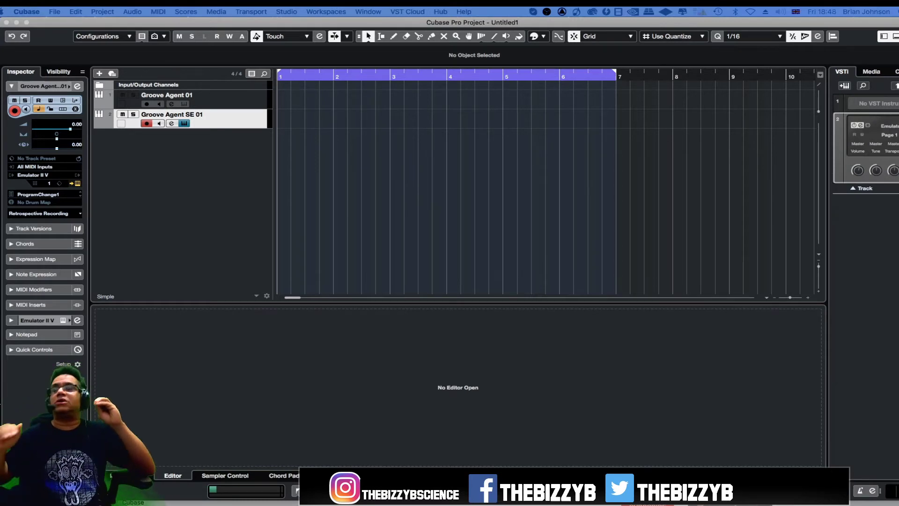
{"action": "mouse_move", "coordinate": [519, 92]}
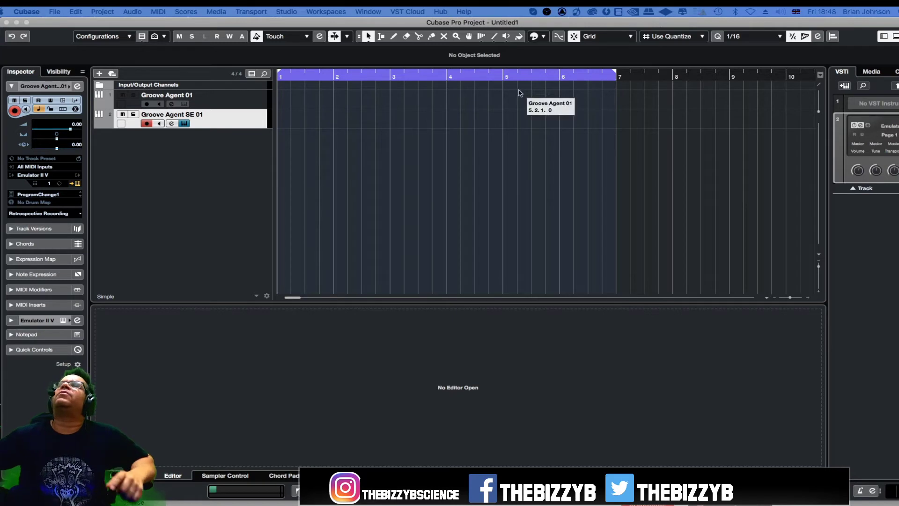
{"action": "mouse_move", "coordinate": [759, 125]}
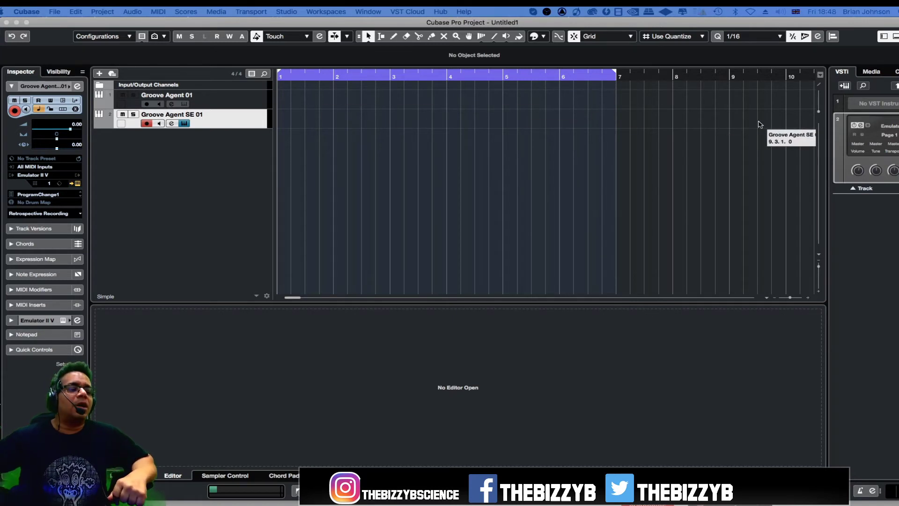
{"action": "mouse_move", "coordinate": [876, 91]}
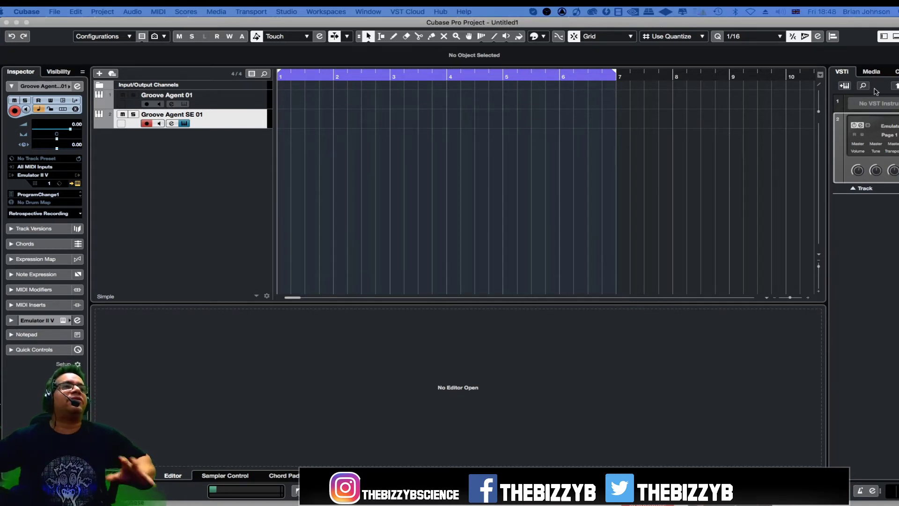
Step: Show the Media browser in the right zone with its instrument, loop, preset and favourites categories
{"action": "left_click", "coordinate": [871, 72]}
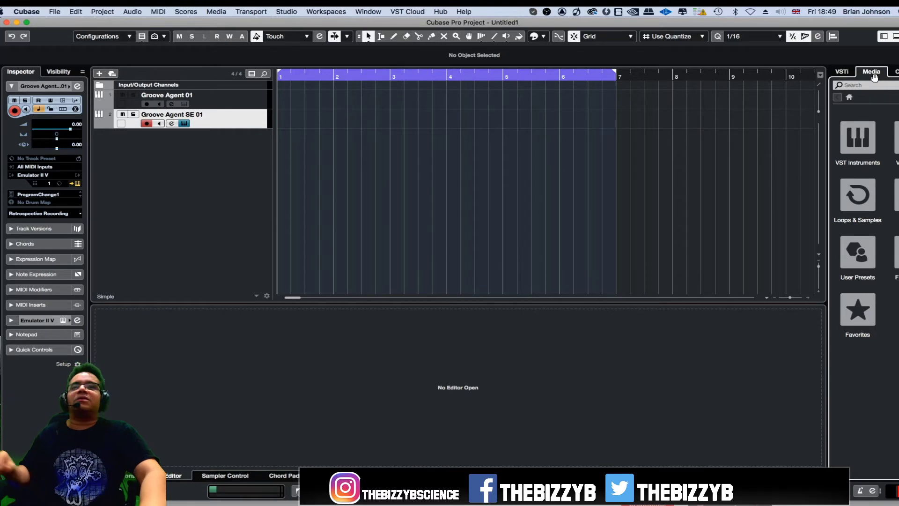
{"action": "mouse_move", "coordinate": [316, 164]}
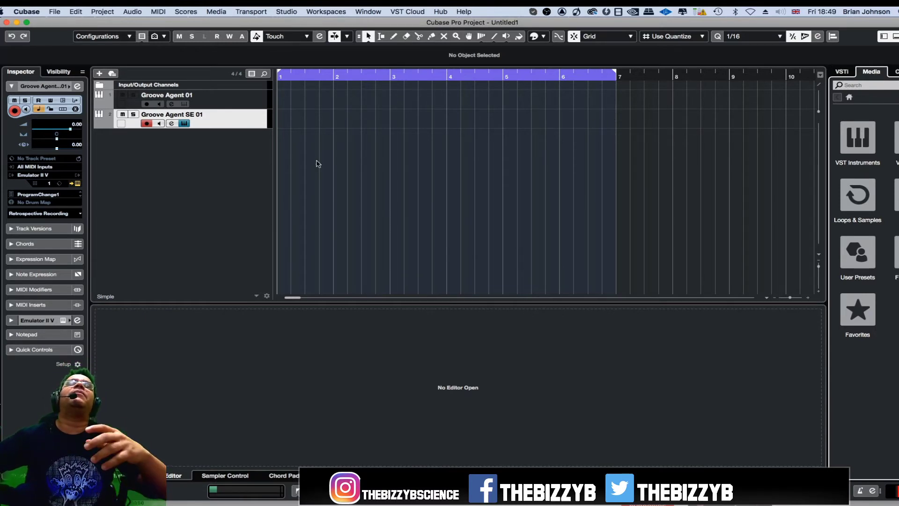
{"action": "mouse_move", "coordinate": [367, 130]}
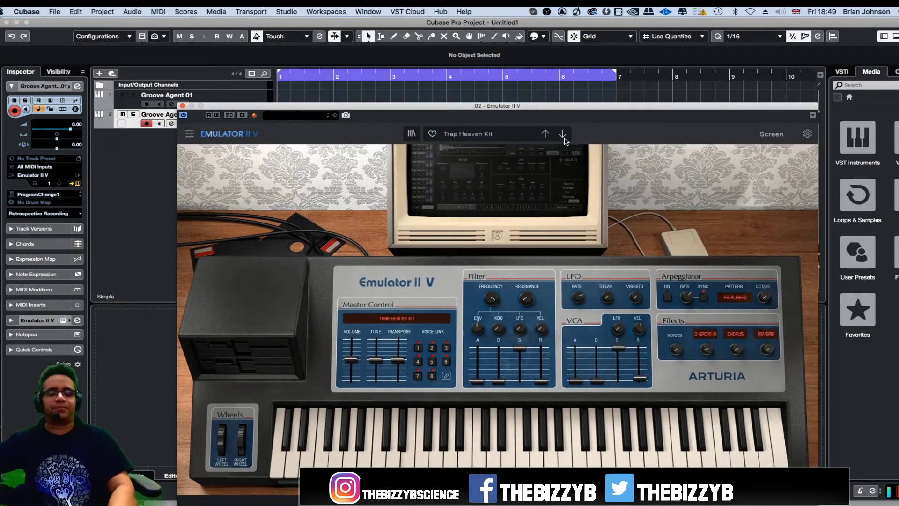
{"action": "mouse_move", "coordinate": [590, 97]}
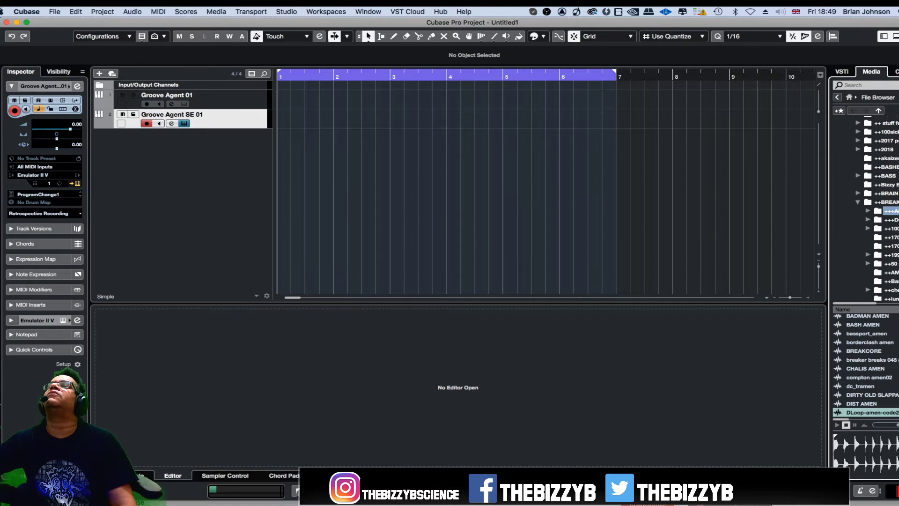
Step: Audition the dc_tramen, DIST AMEN and neighbouring amen break samples in the breaks folder
{"action": "scroll", "scroll_direction": "down", "scroll_amount": 3}
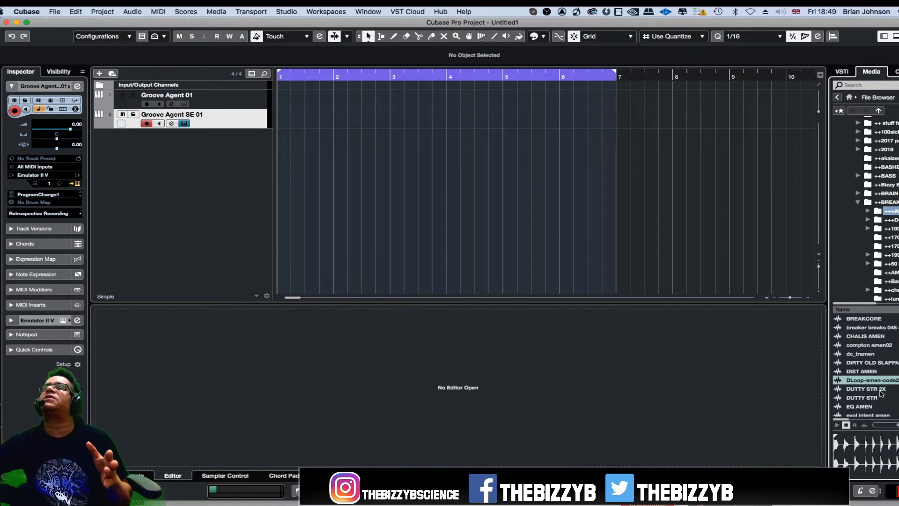
{"action": "left_click", "coordinate": [858, 354]}
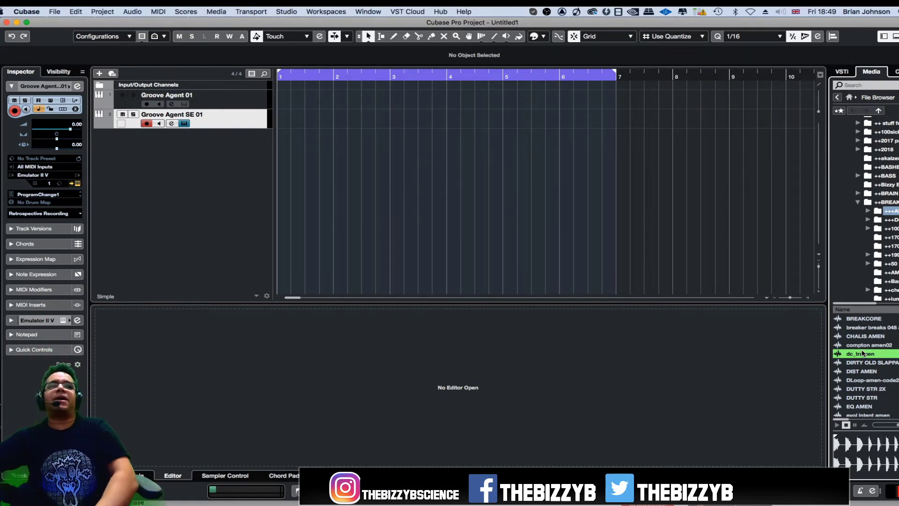
{"action": "left_click", "coordinate": [859, 371]}
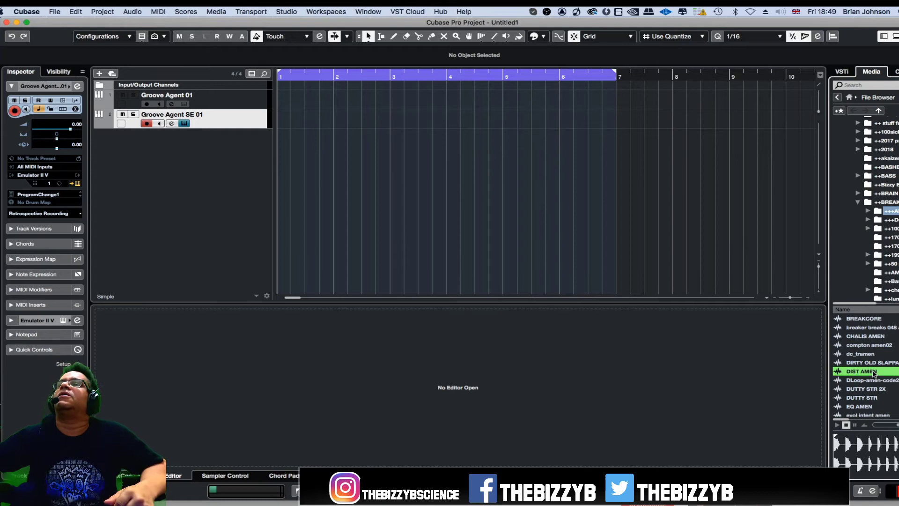
{"action": "left_click", "coordinate": [866, 353]}
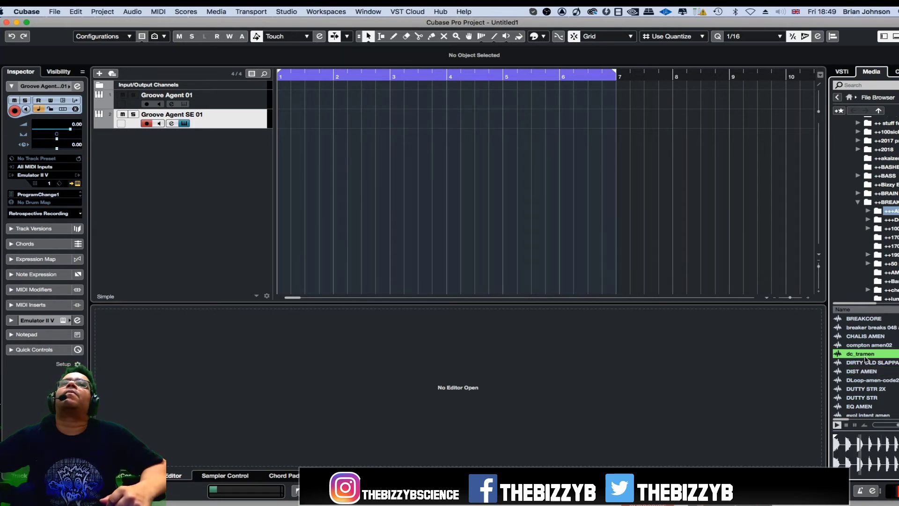
{"action": "left_click", "coordinate": [871, 362]}
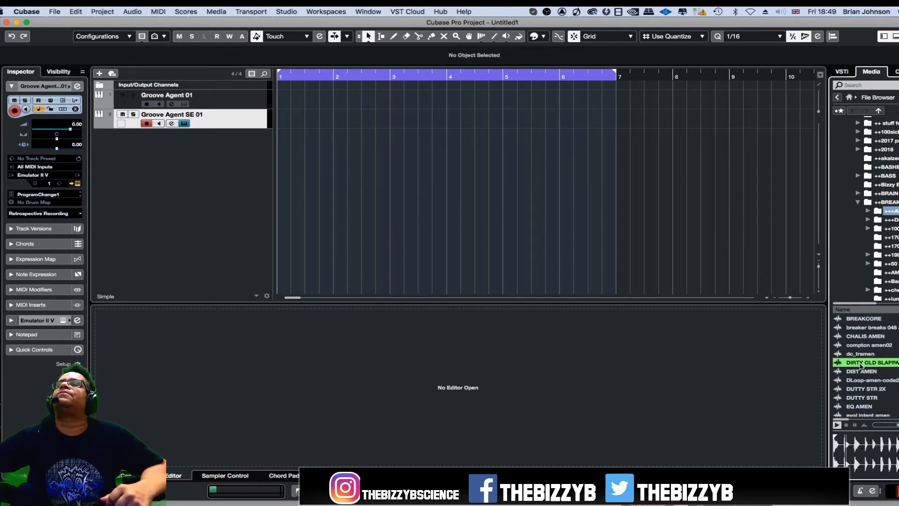
{"action": "left_click", "coordinate": [869, 380]}
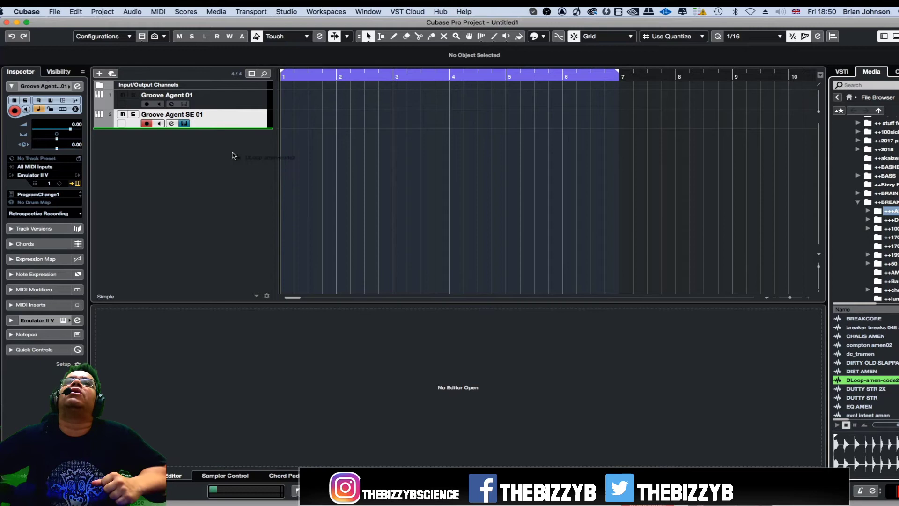
{"action": "mouse_move", "coordinate": [281, 160]}
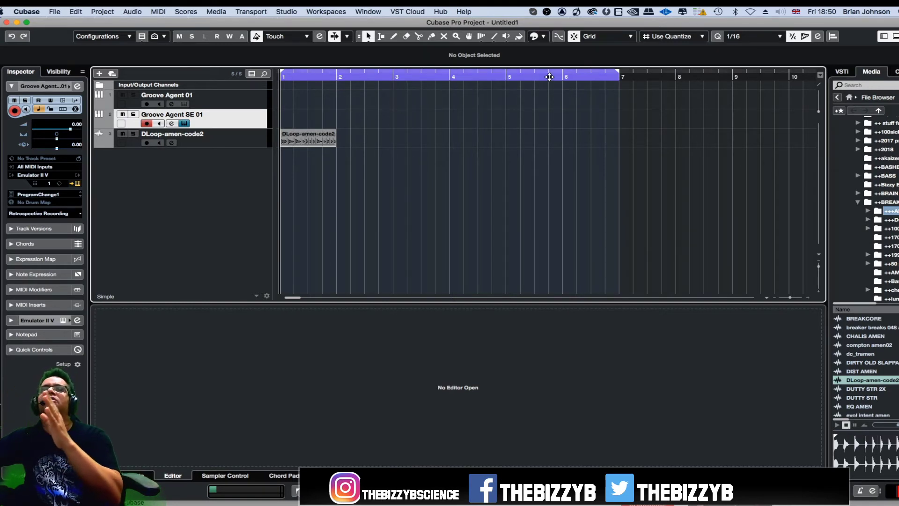
{"action": "mouse_move", "coordinate": [314, 97]}
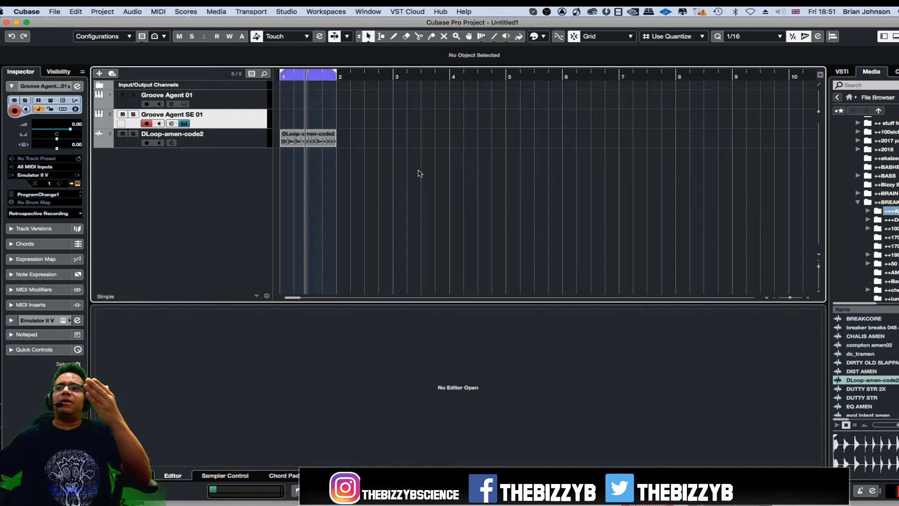
{"action": "mouse_move", "coordinate": [500, 320]}
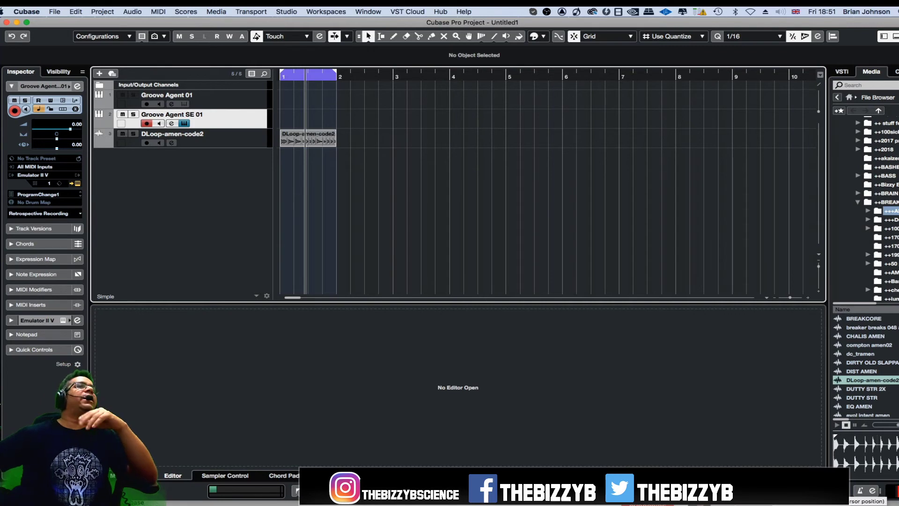
{"action": "mouse_move", "coordinate": [151, 289]}
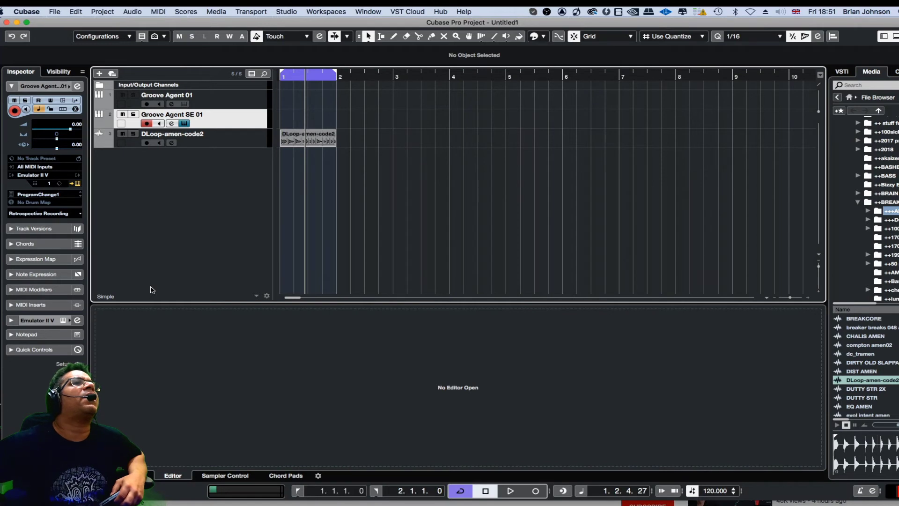
{"action": "mouse_move", "coordinate": [632, 324]}
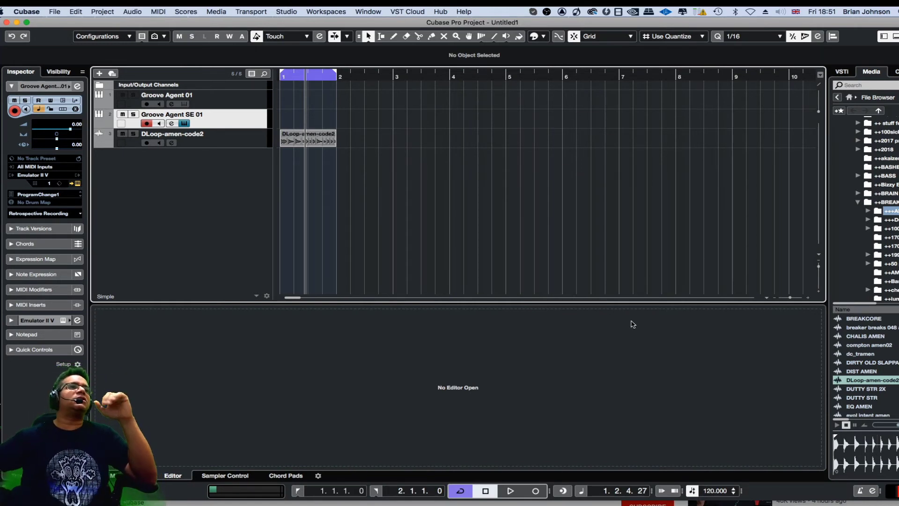
{"action": "mouse_move", "coordinate": [666, 315]}
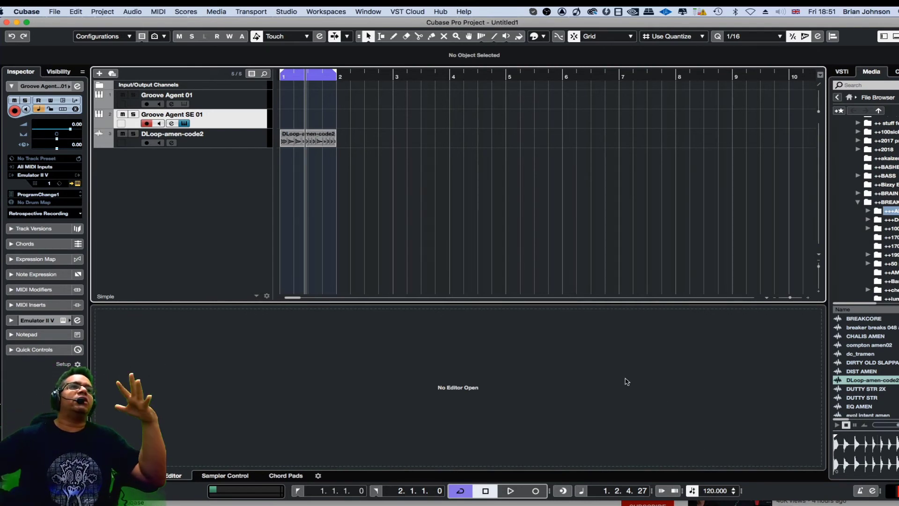
{"action": "mouse_move", "coordinate": [526, 227]}
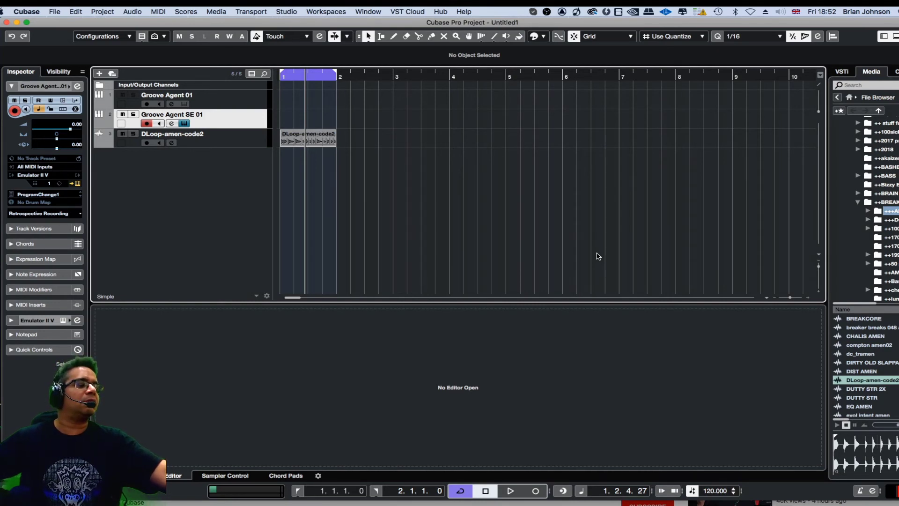
{"action": "mouse_move", "coordinate": [473, 227]}
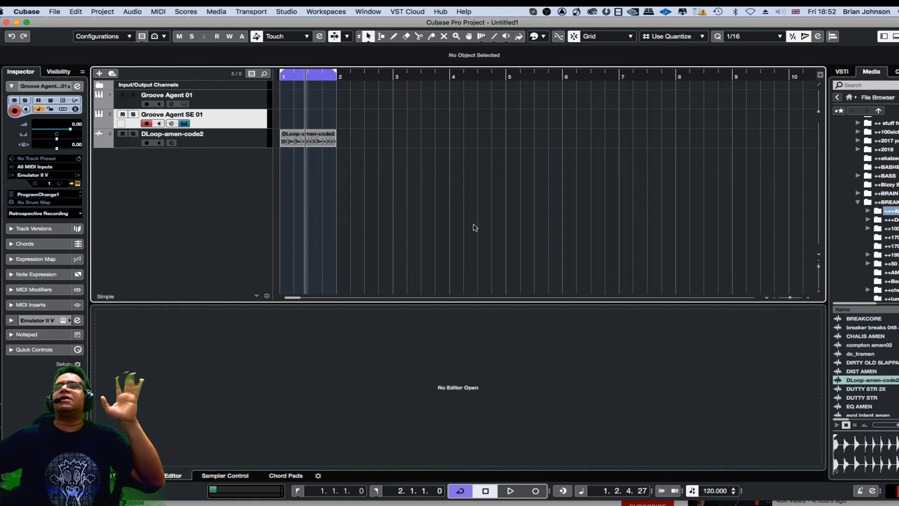
{"action": "mouse_move", "coordinate": [389, 187]}
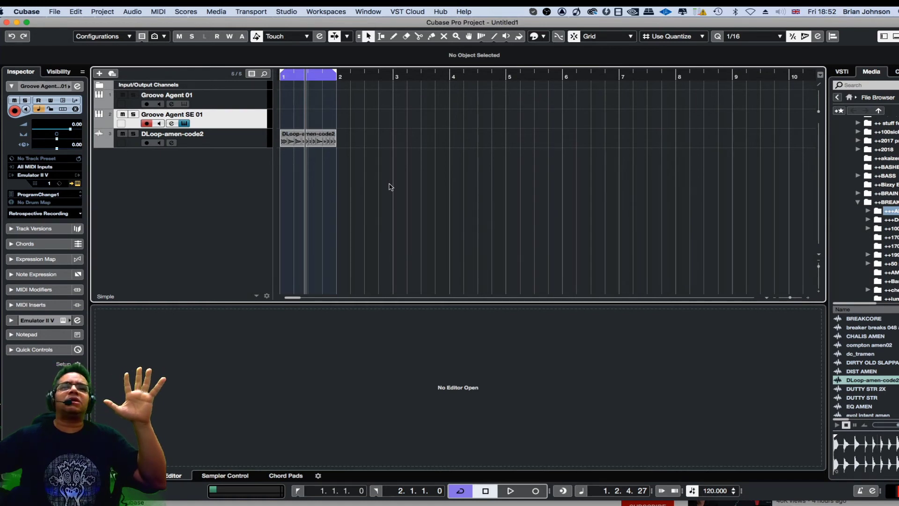
{"action": "mouse_move", "coordinate": [526, 320]}
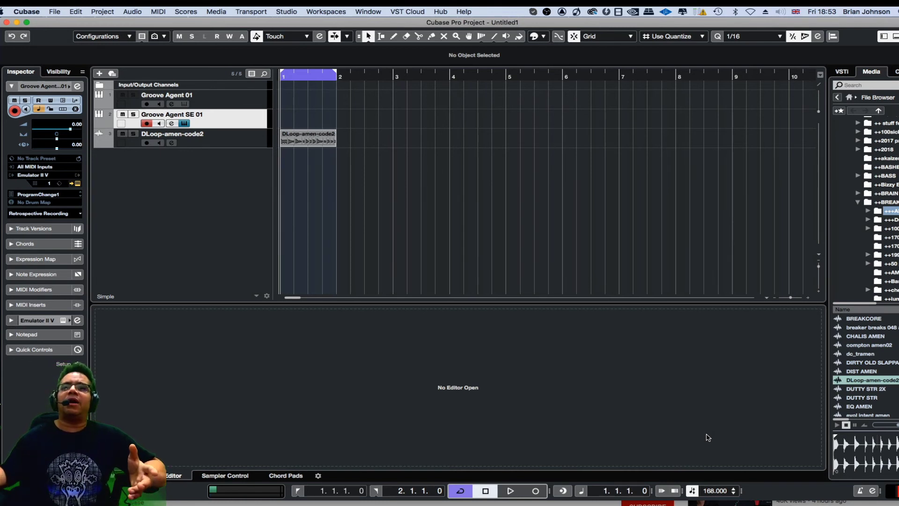
Step: Operate the Transport bar with the project tempo now at 168 BPM
{"action": "left_click", "coordinate": [459, 490]}
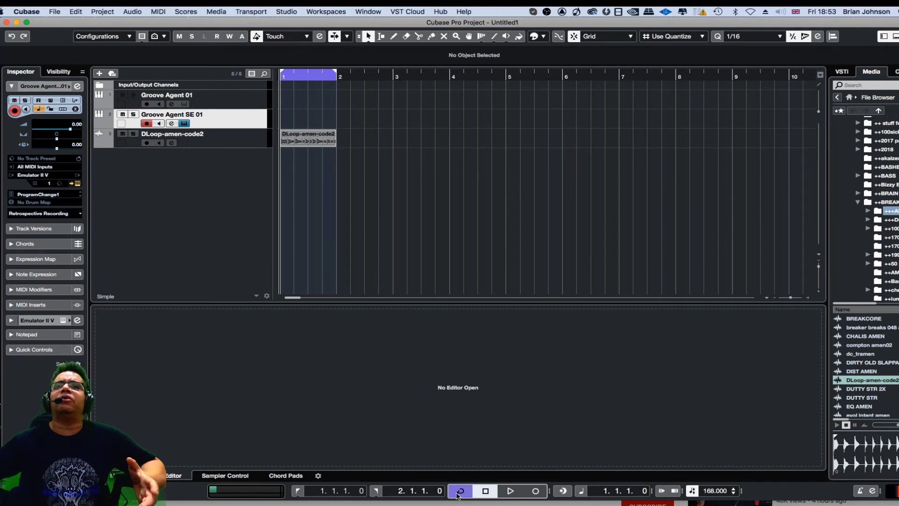
{"action": "left_click", "coordinate": [458, 490]}
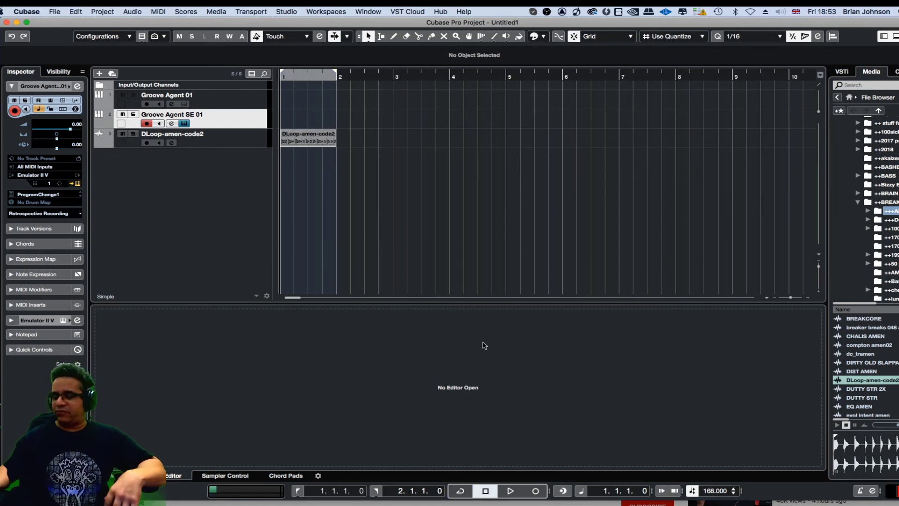
{"action": "left_click", "coordinate": [509, 490]}
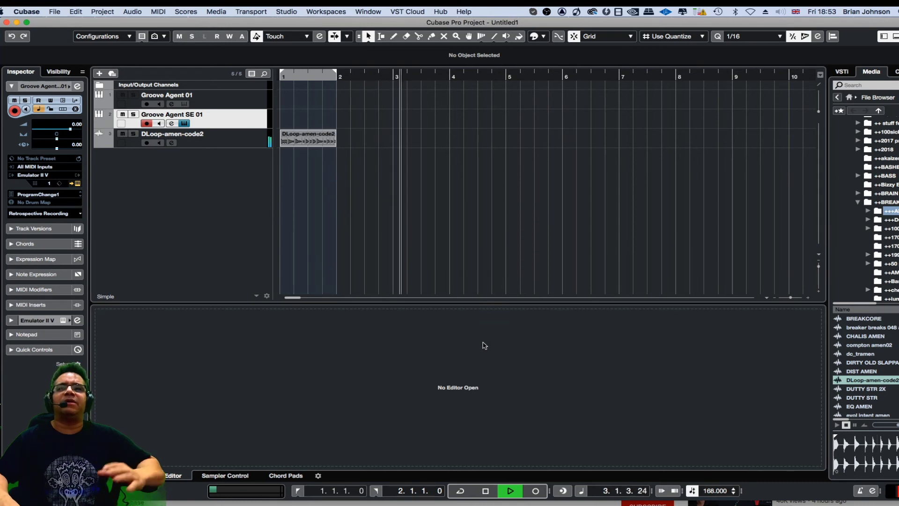
{"action": "left_click", "coordinate": [484, 490]}
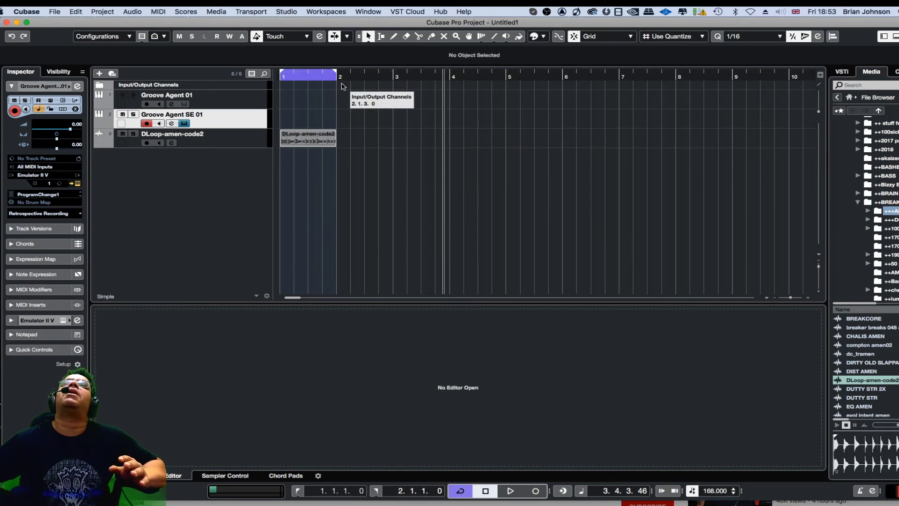
{"action": "mouse_move", "coordinate": [320, 73]}
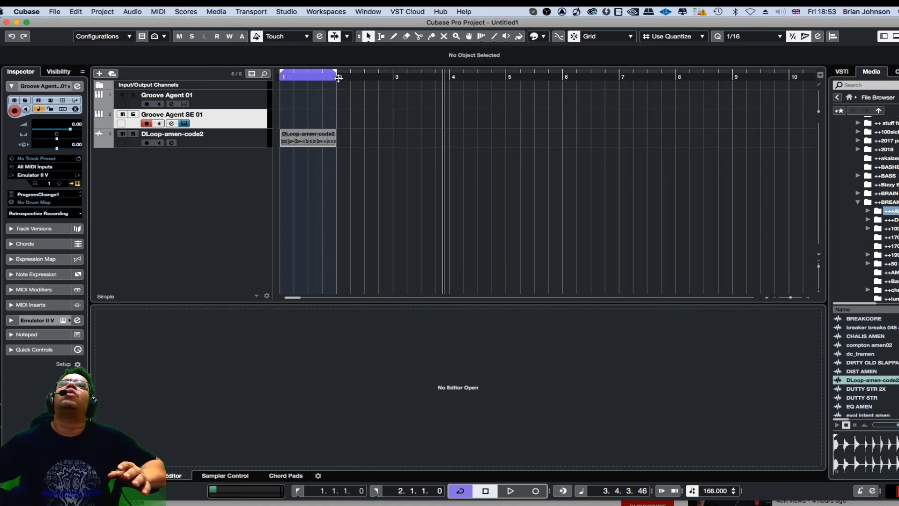
{"action": "mouse_move", "coordinate": [407, 79]}
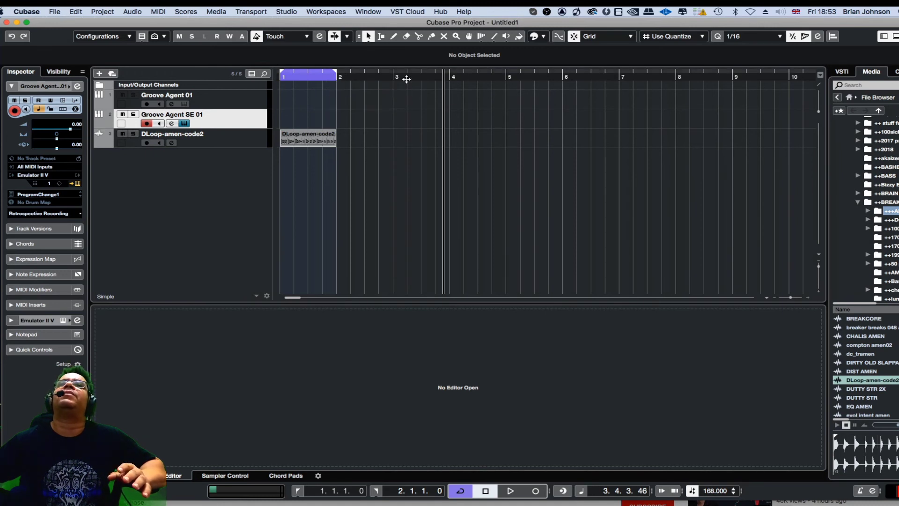
{"action": "mouse_move", "coordinate": [299, 123]}
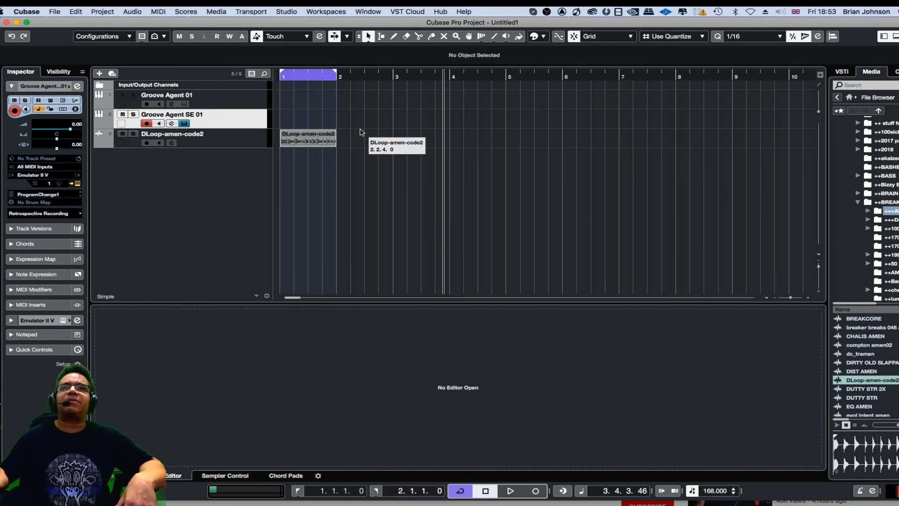
Step: Audition DIST AMEN in the file list while the one-bar amen cycle plays at 168 BPM
{"action": "left_click", "coordinate": [509, 490]}
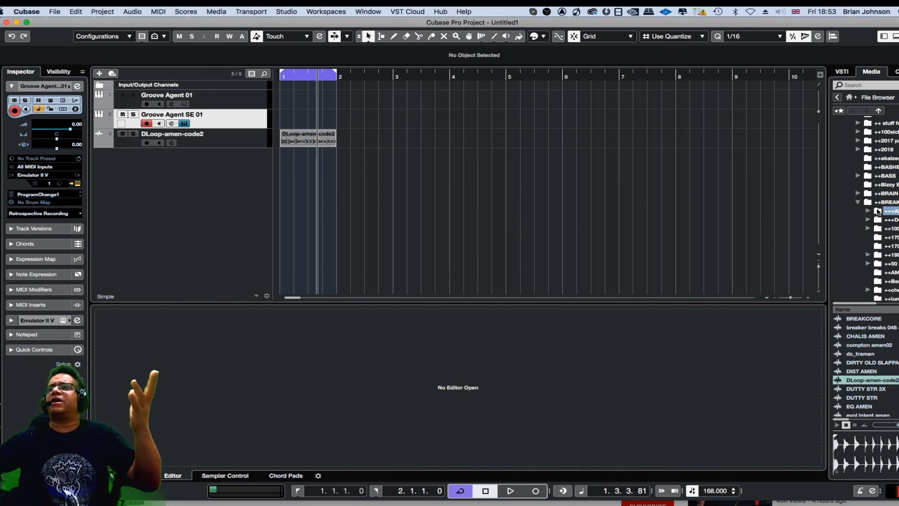
{"action": "scroll", "scroll_direction": "down", "scroll_amount": 3}
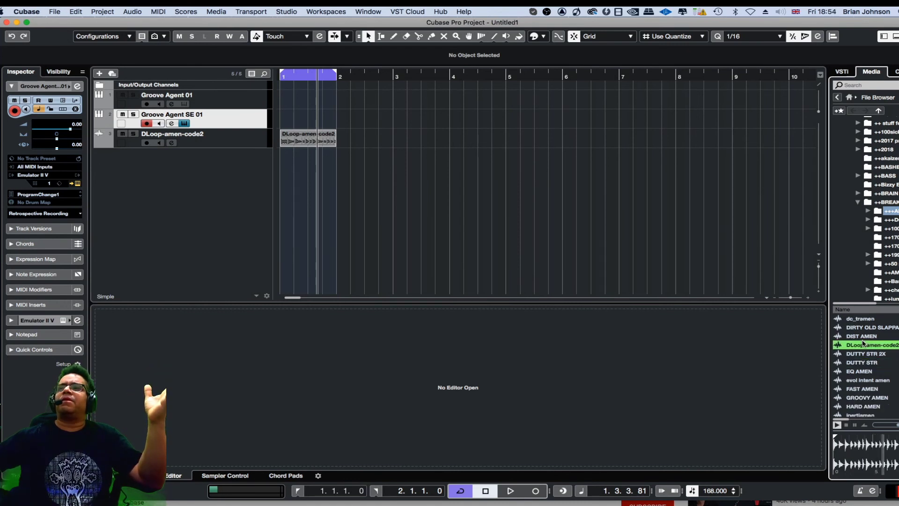
{"action": "left_click", "coordinate": [861, 337]}
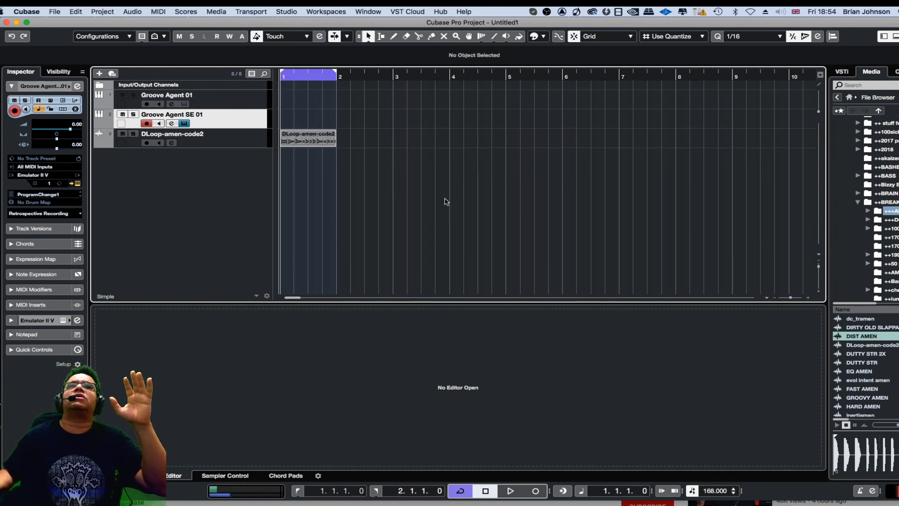
{"action": "left_click", "coordinate": [509, 490]}
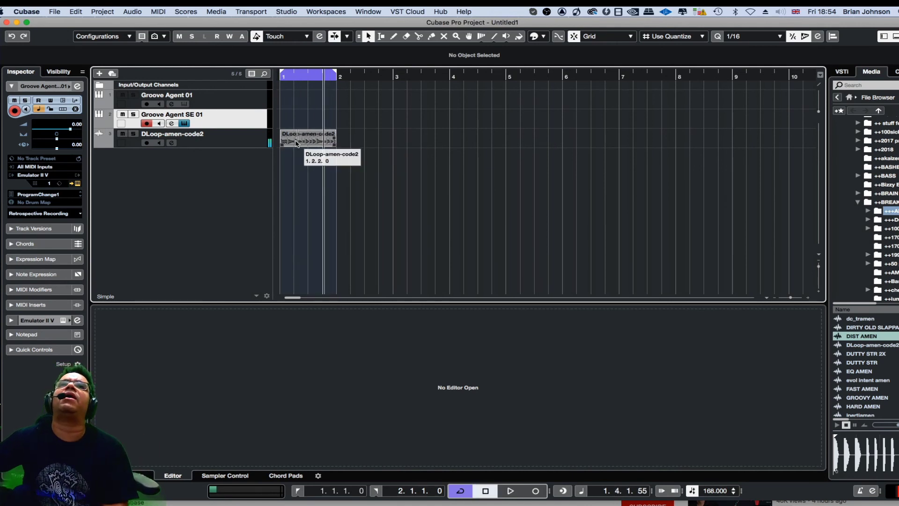
Step: Open the amen clip in the editor and play the four-bar loop
{"action": "double_click", "coordinate": [308, 140]}
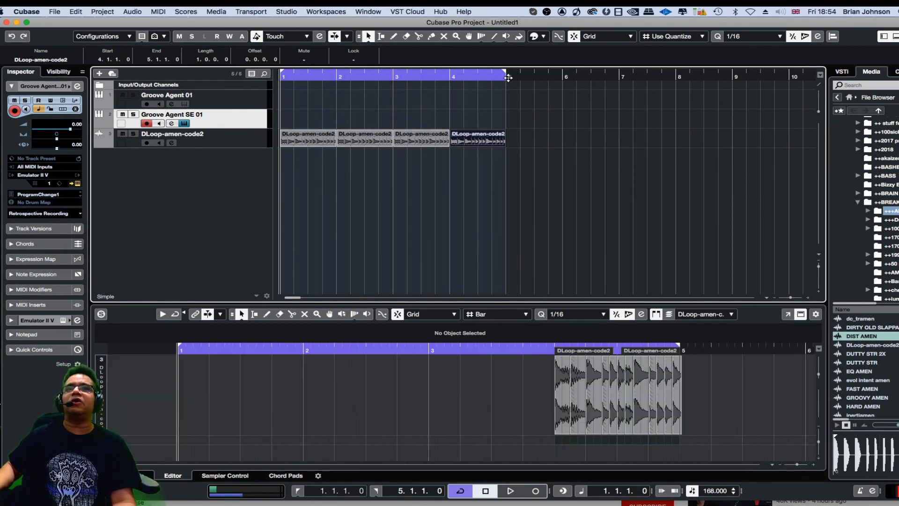
{"action": "left_click", "coordinate": [508, 490]}
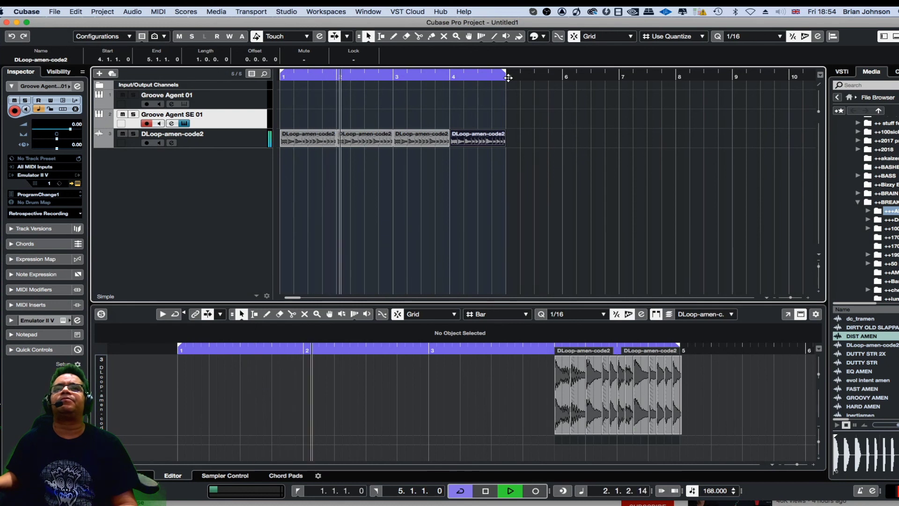